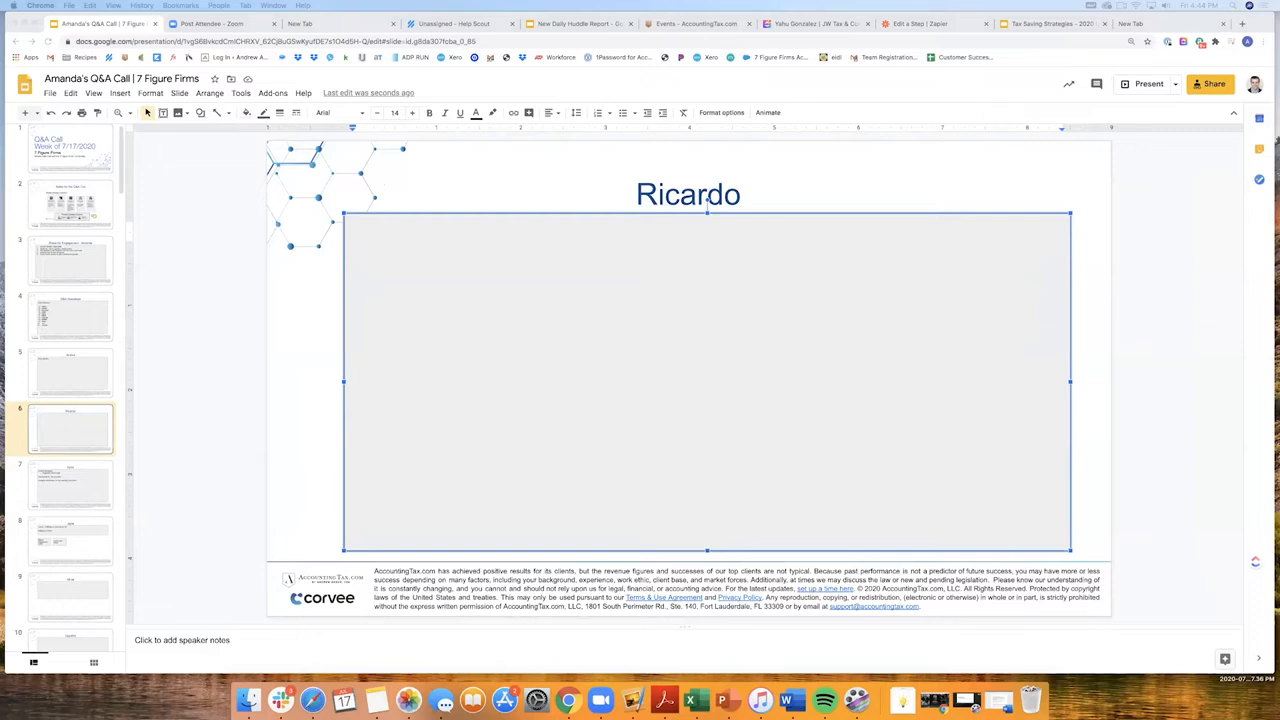
- Enter the heading 'QXAS with Initor Global' in the Ricardo slide's empty text box
click(368, 248)
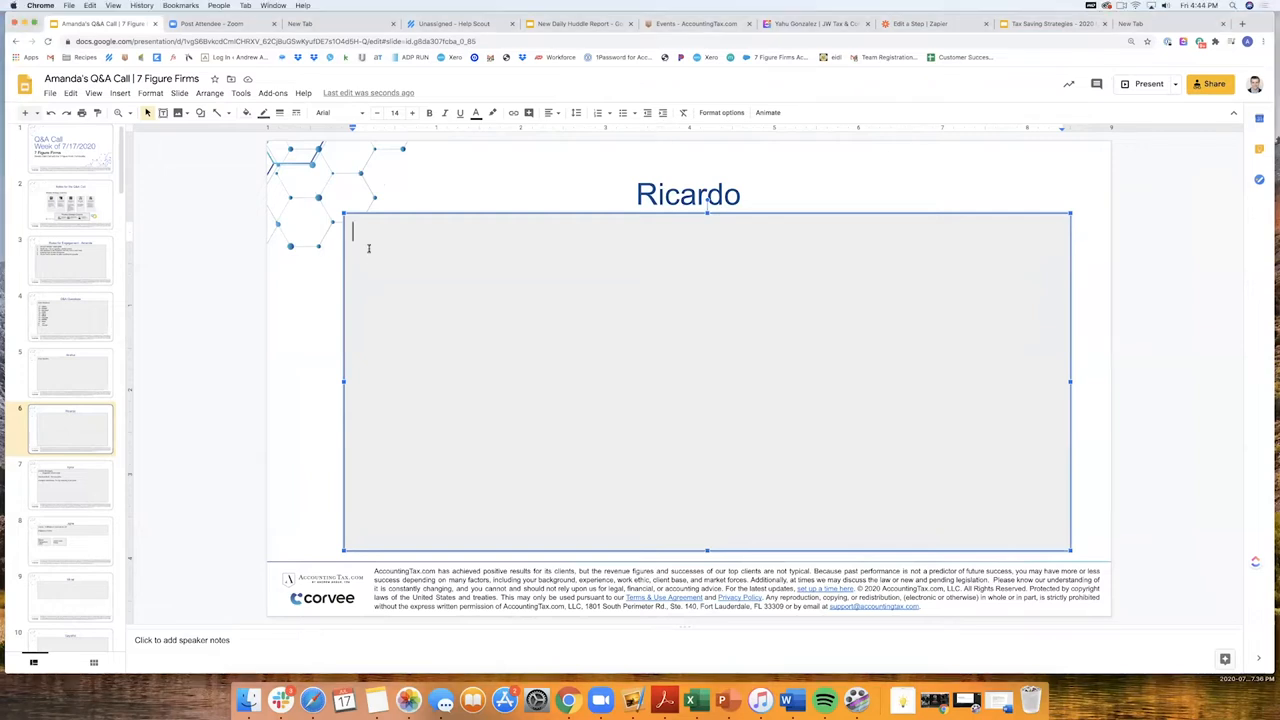
text(QXAS with)
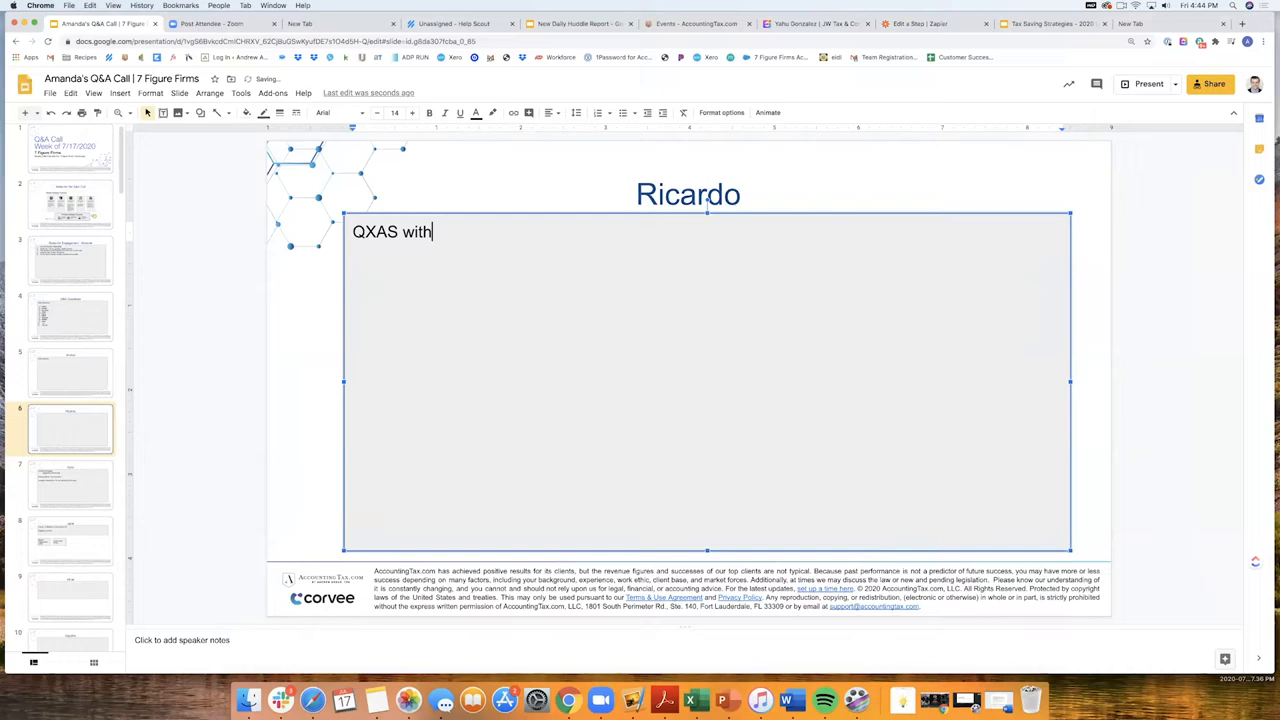
text(Initor Glo)
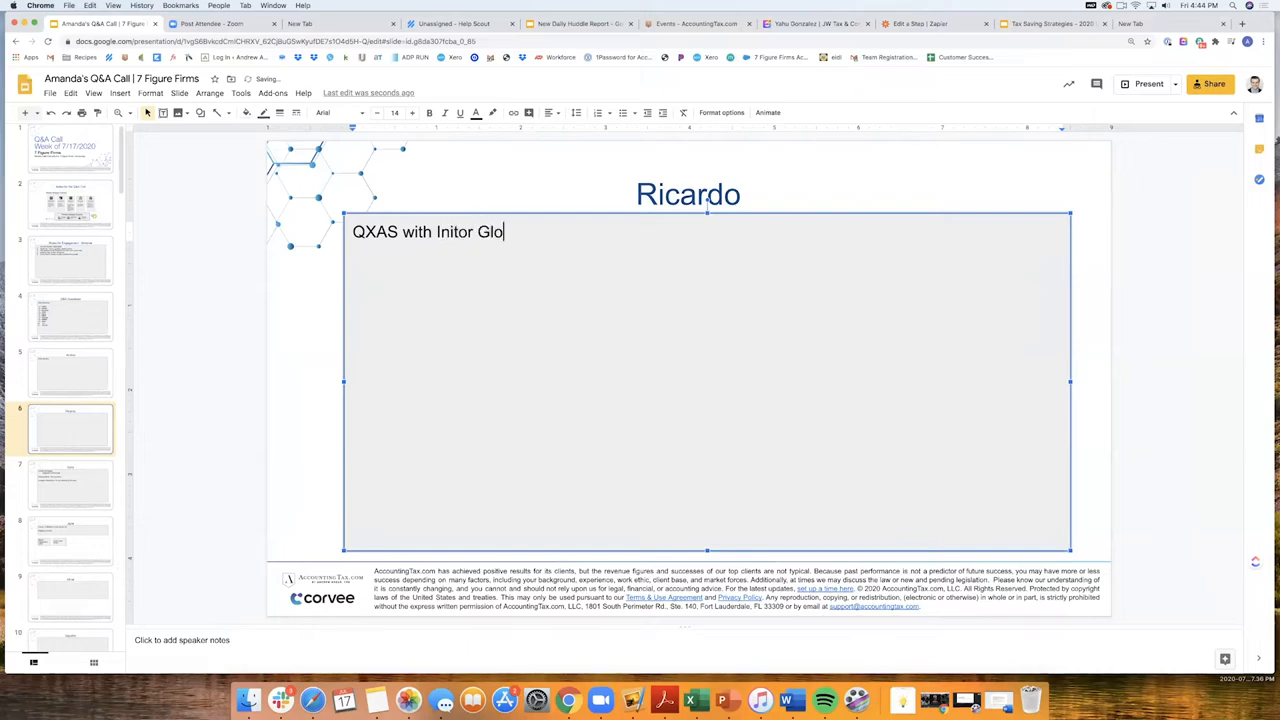
text(bal)
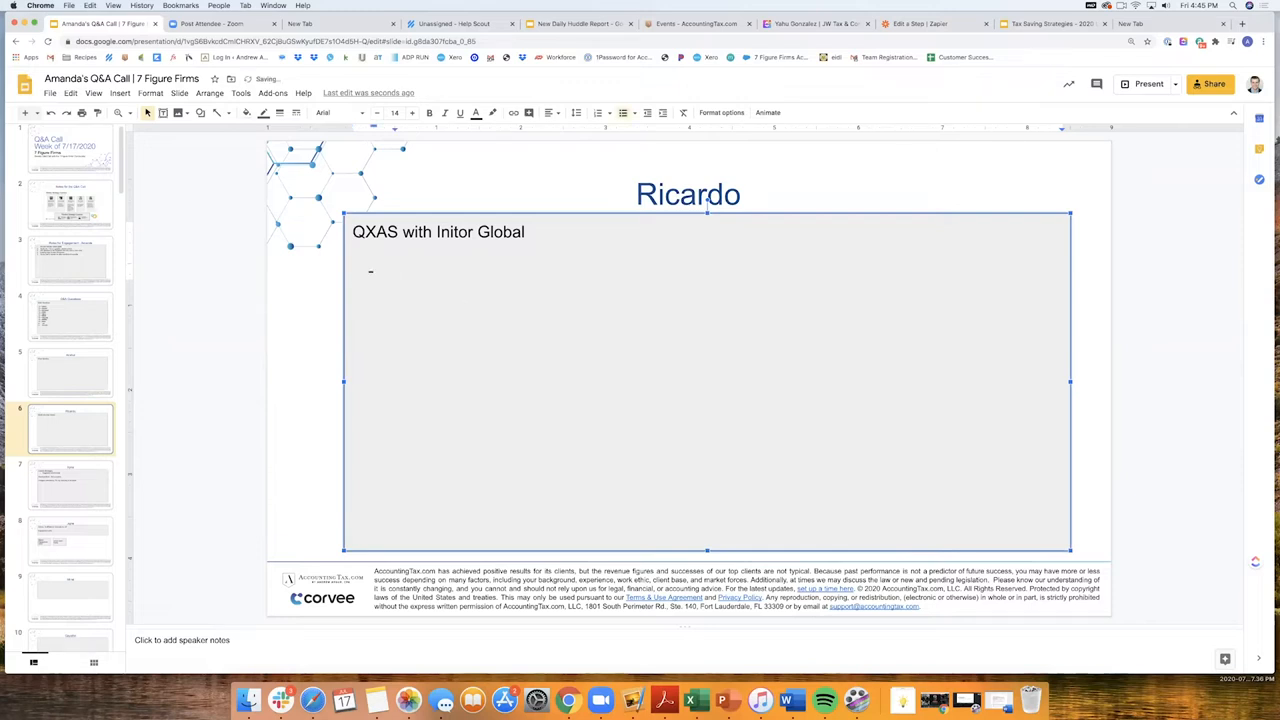
- Add action items 'Schedule Interviews with both to see how they compare' and 'Culture Case for both', then 'Candidate 1' and 'Candidate 2'
text(Schedule Interi)
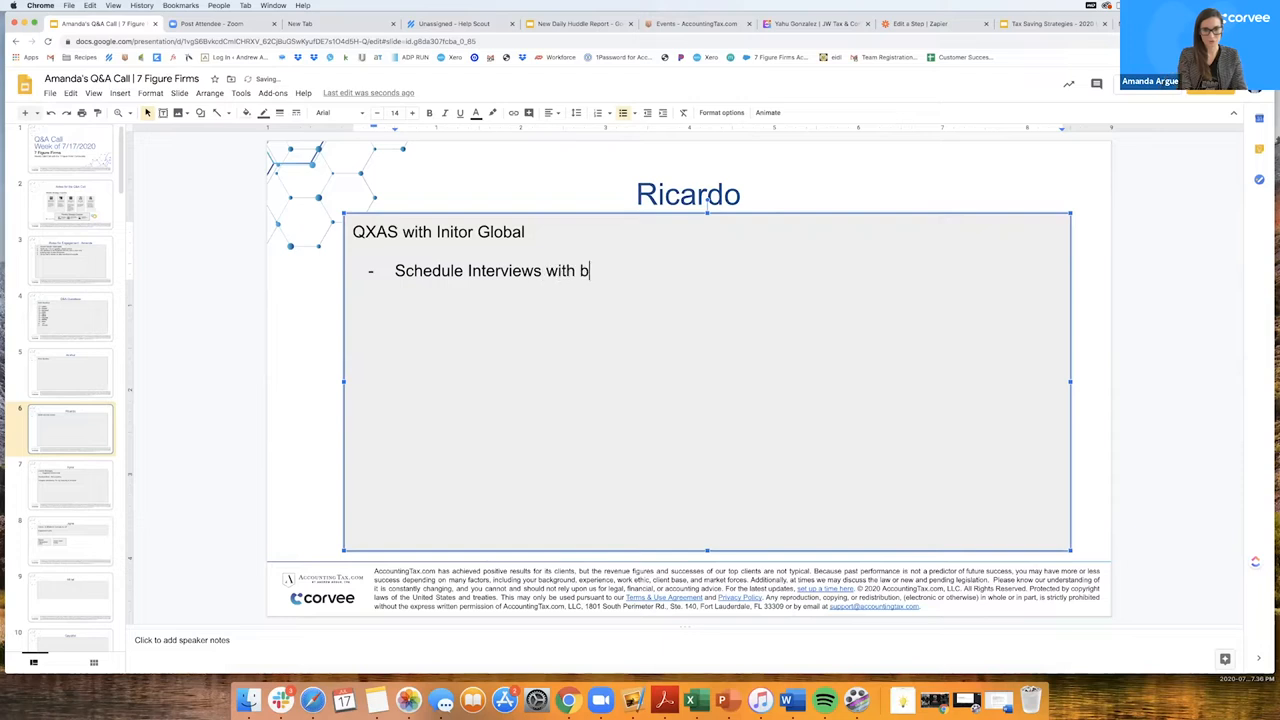
text(oth to see how they compare)
text(Culture Case for both and track your input)
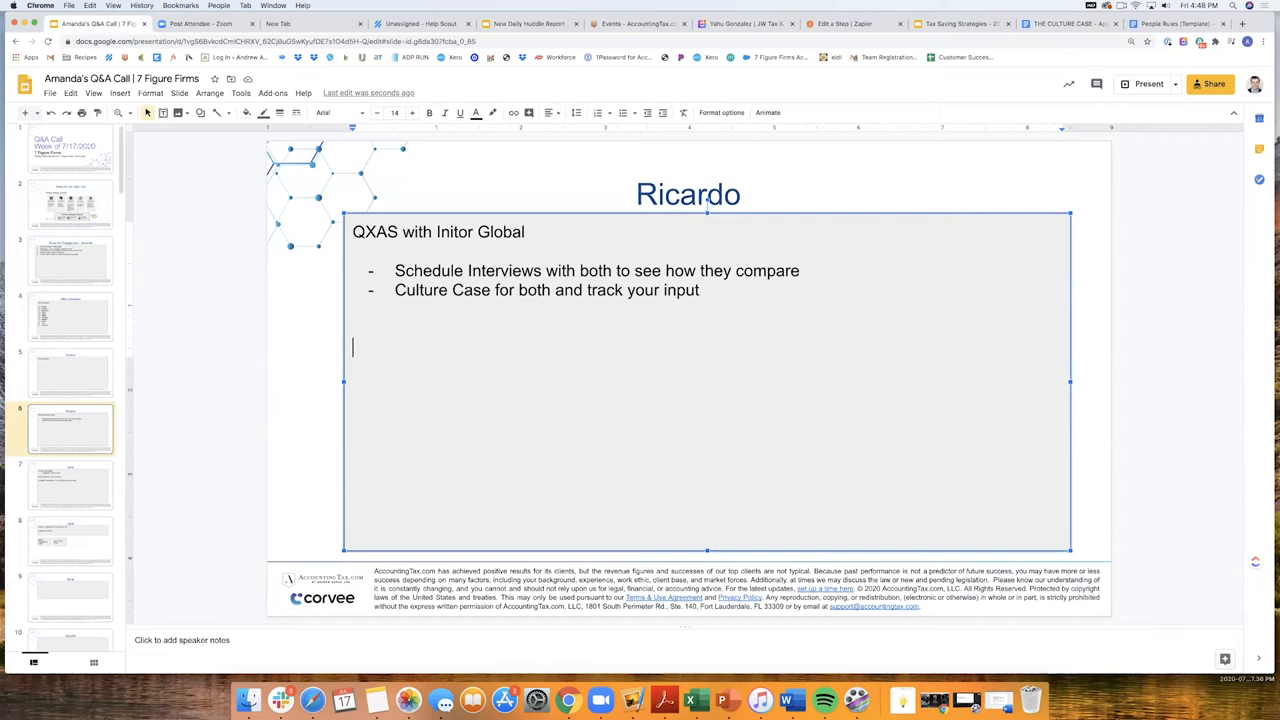
text(Candidate 1)
text(Candidate 2)
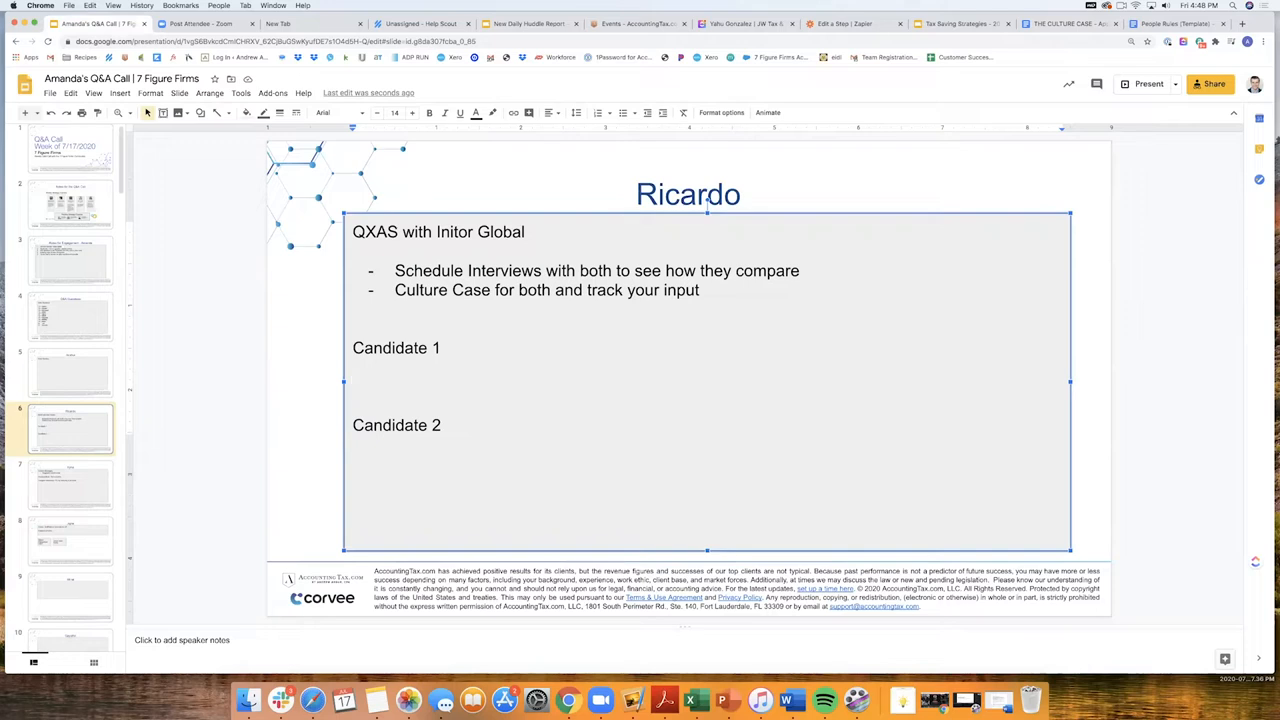
- Label Candidate 1 as 'Initor -' with the note 'No help with Tax Prep'
click(352, 348)
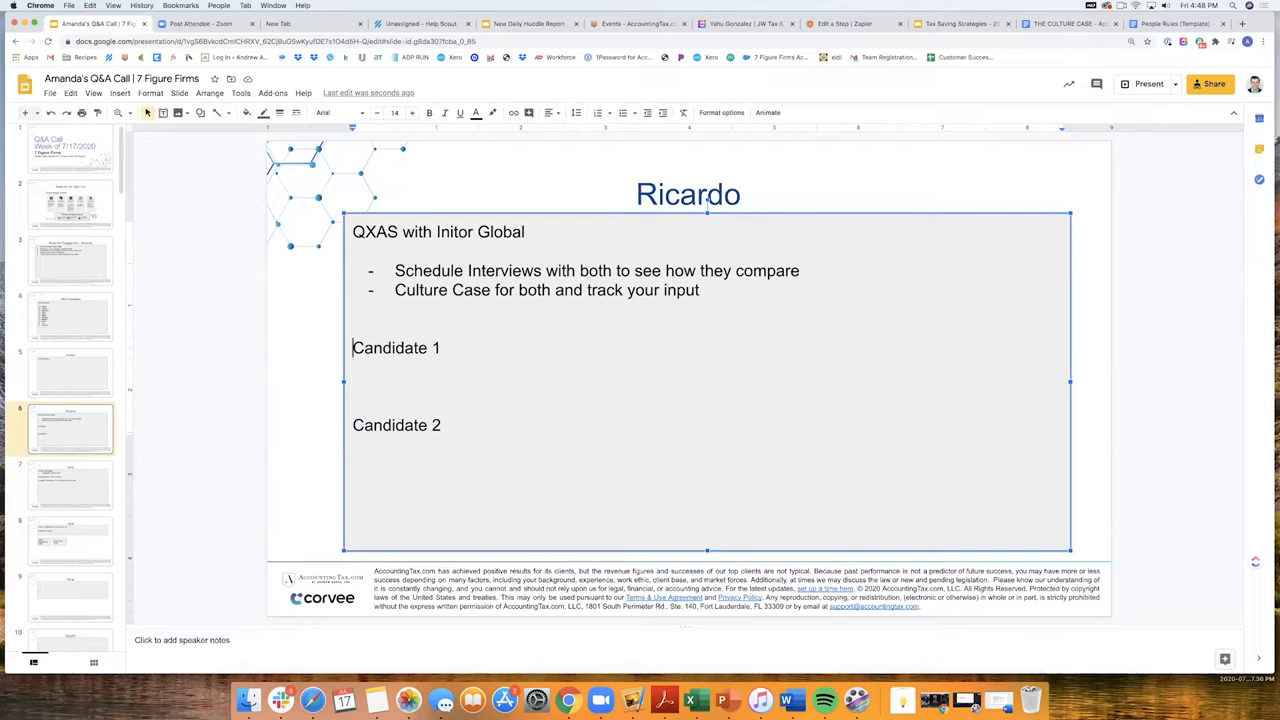
text(Initor)
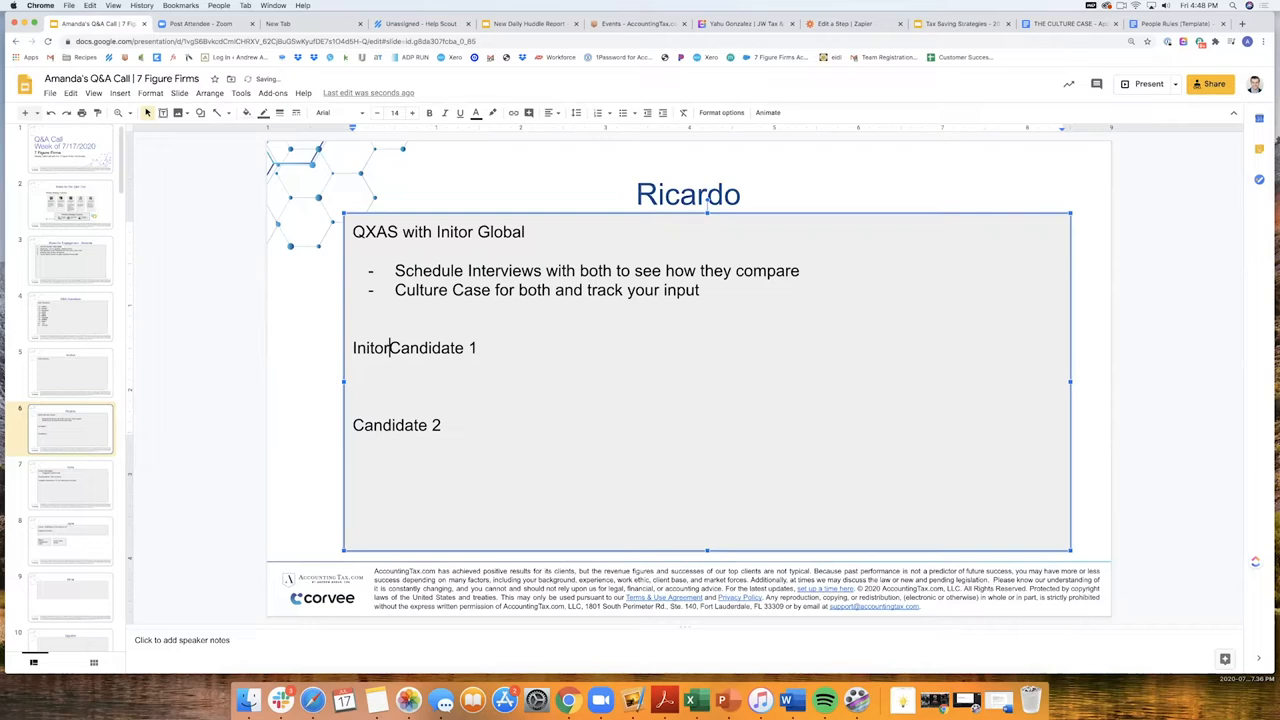
text(-)
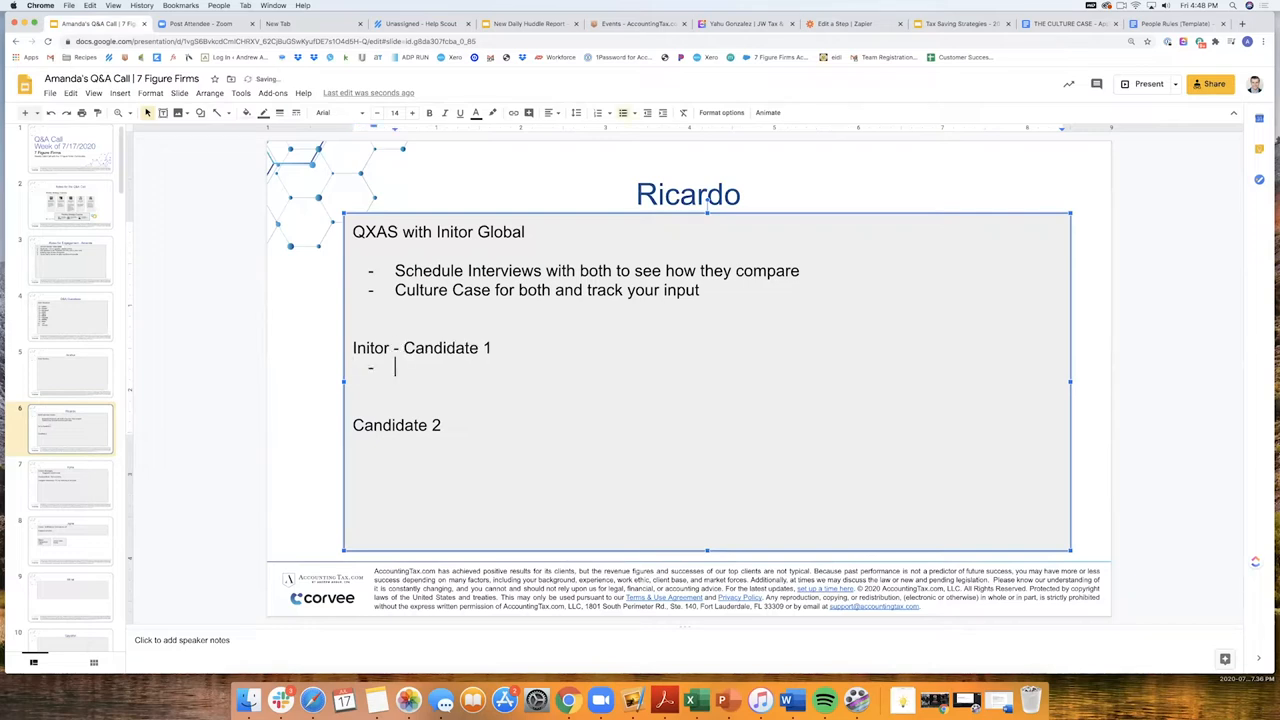
text(Not help with)
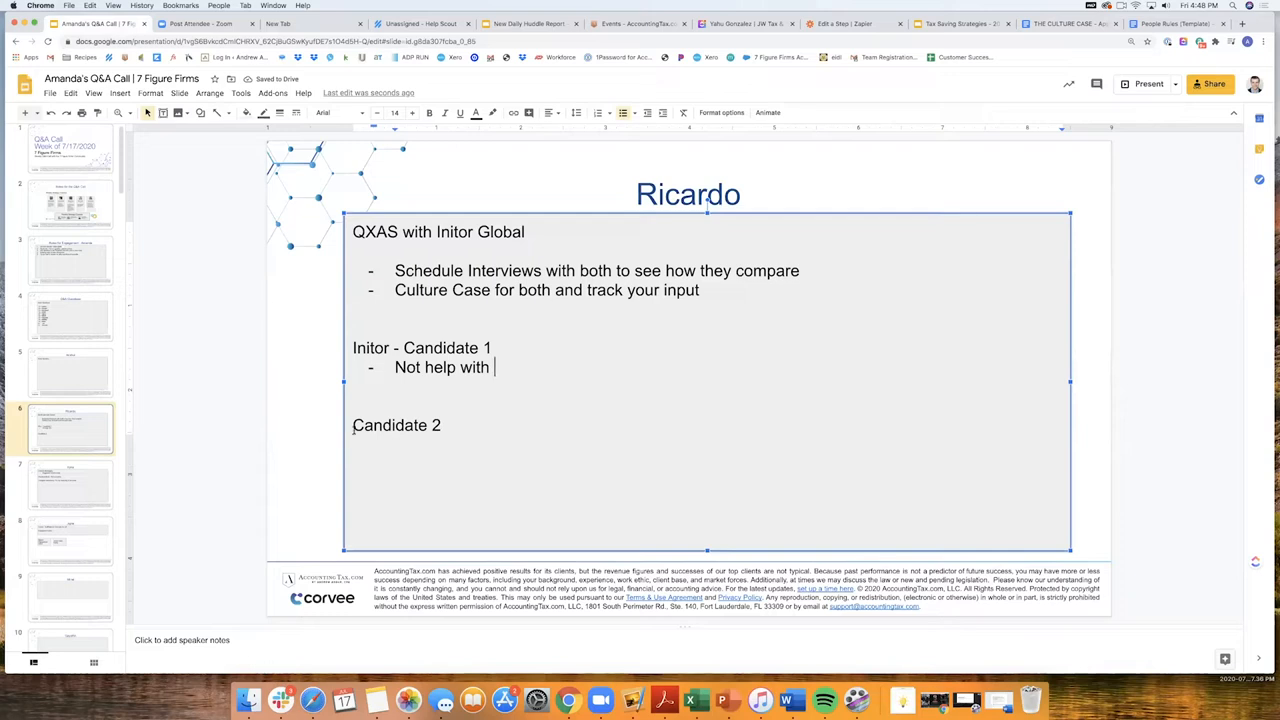
- Label Candidate 2 as 'QXAS -' with 'Tax Prep with Canadian clients', correcting the misspelled 'Canadian'
text(QXAS -)
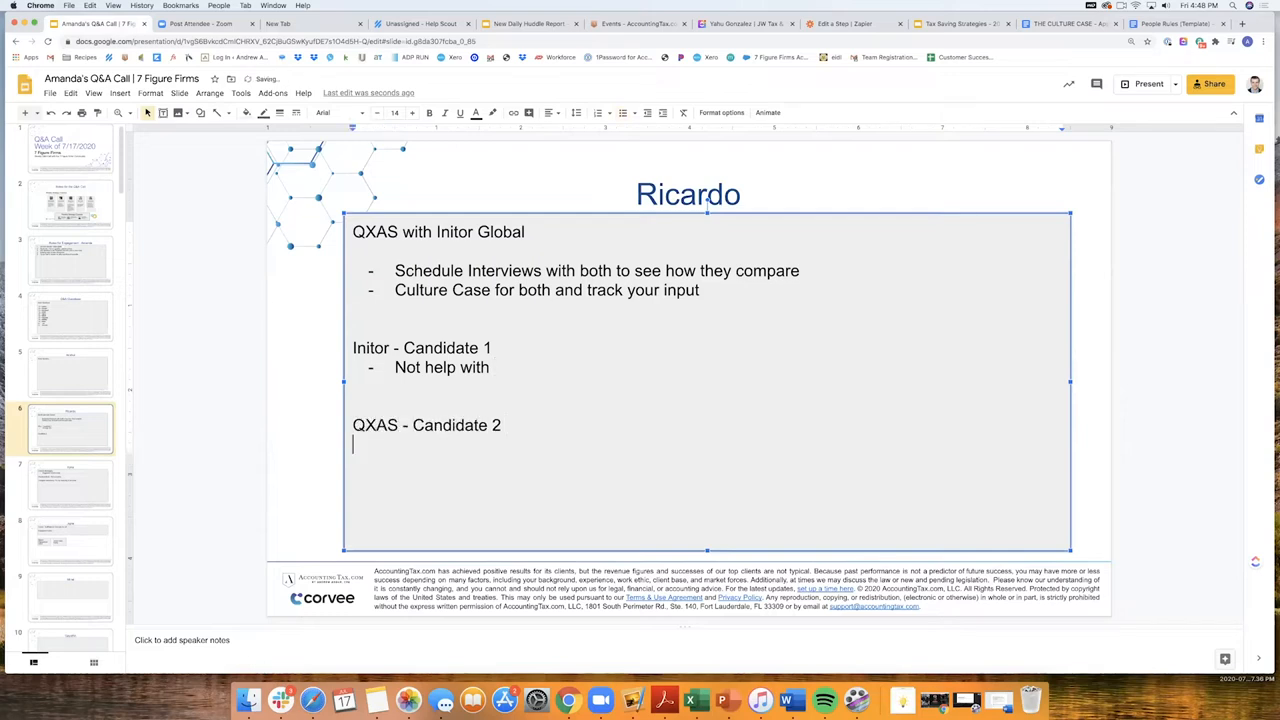
text(Tax Prep with Candidian)
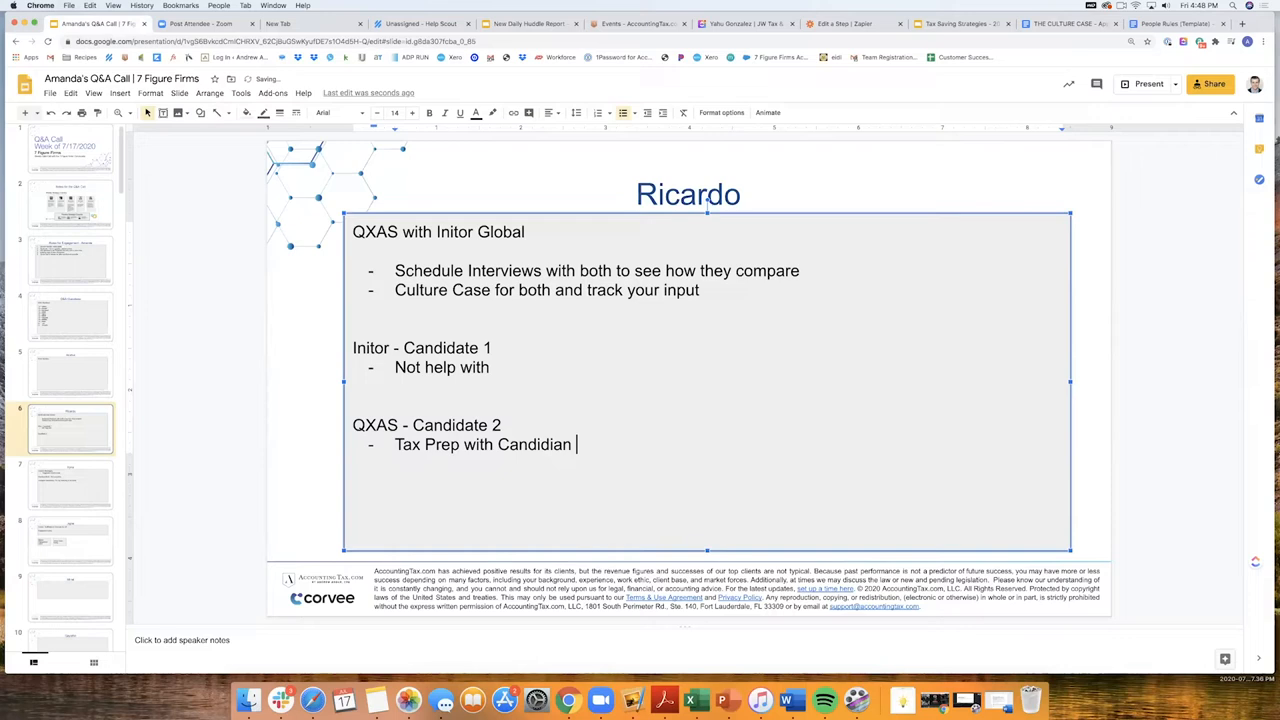
text(clients)
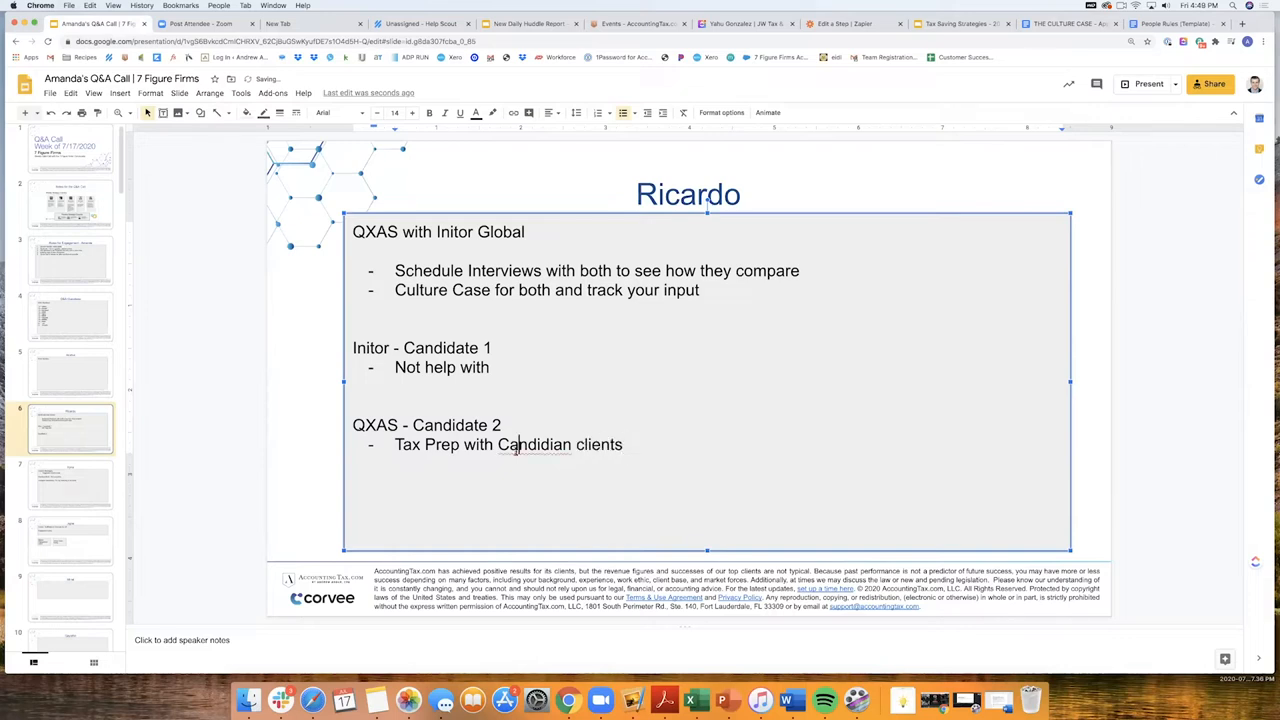
right_click(514, 444)
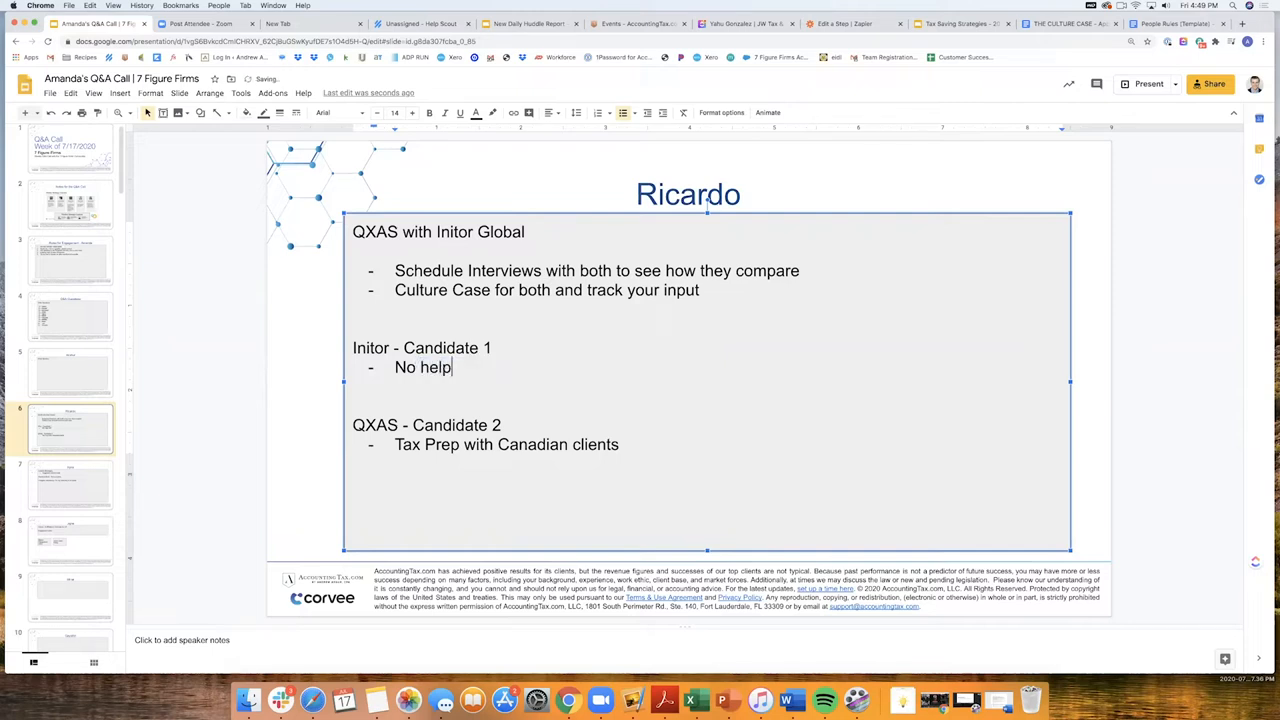
text(with)
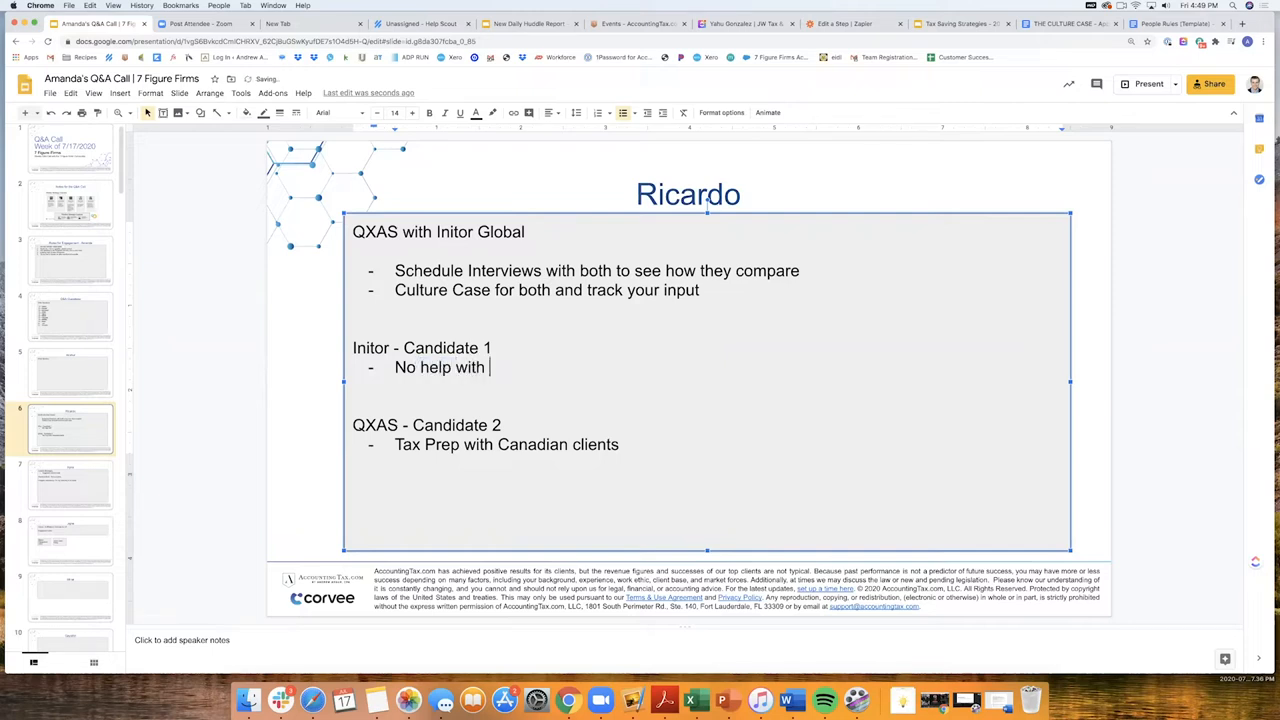
text(Tax Prep)
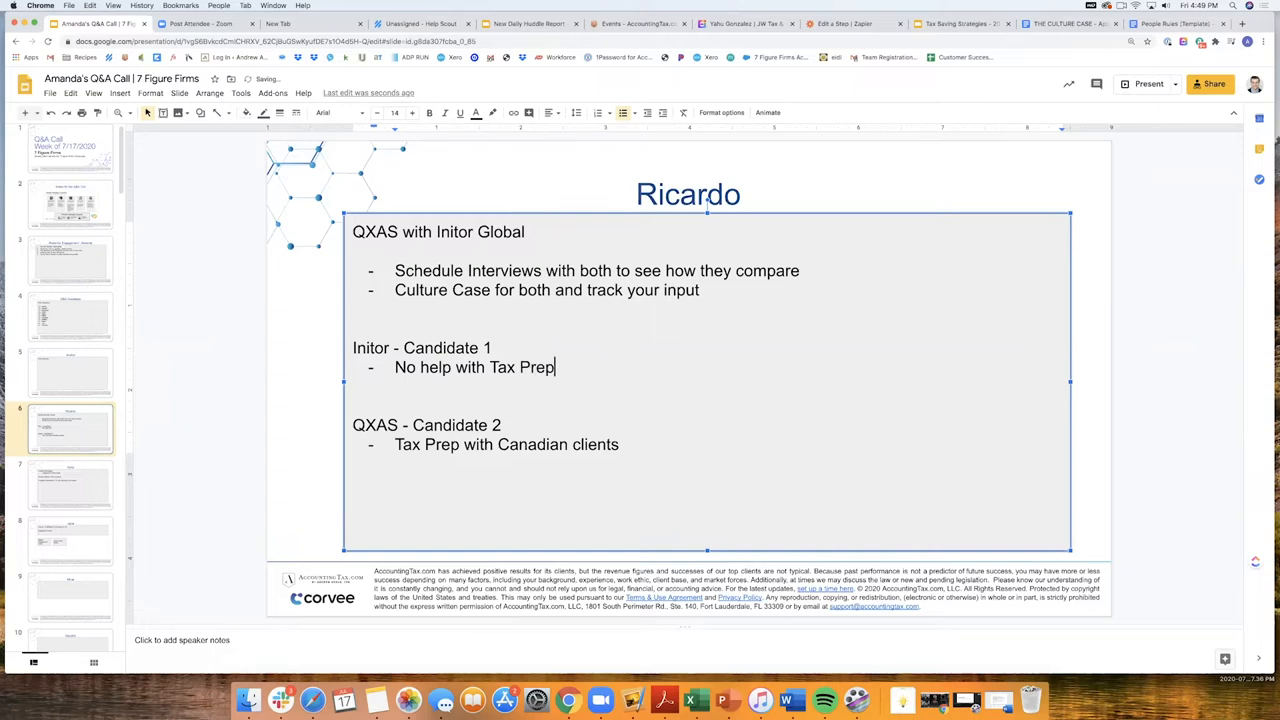